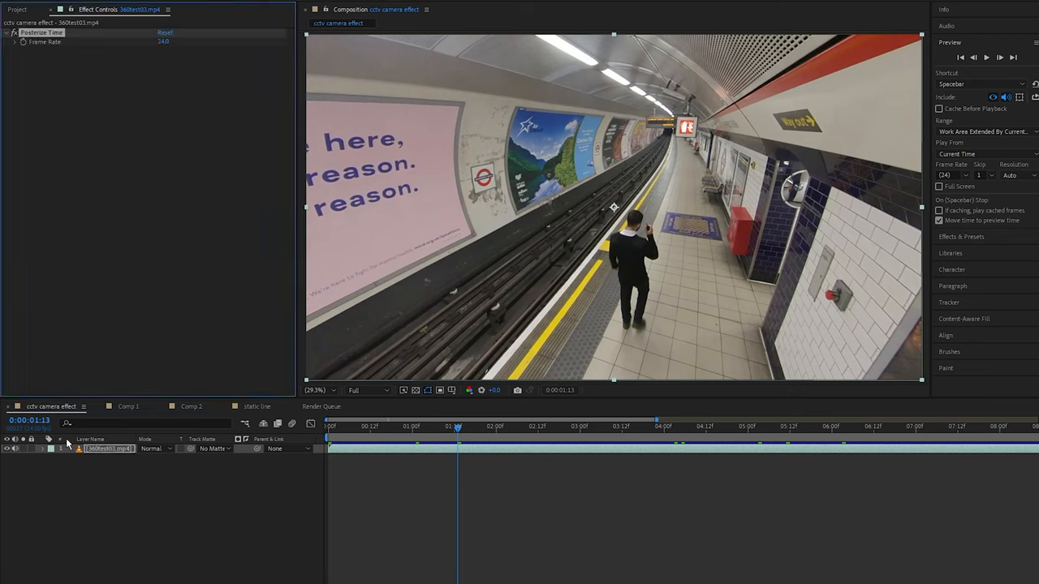
Set Posterize Time to 10 fps, then apply Sharpen at 150 and Posterize at level 20.
{"action": "left_click", "coordinate": [162, 44]}
{"action": "type", "text": "shar"}
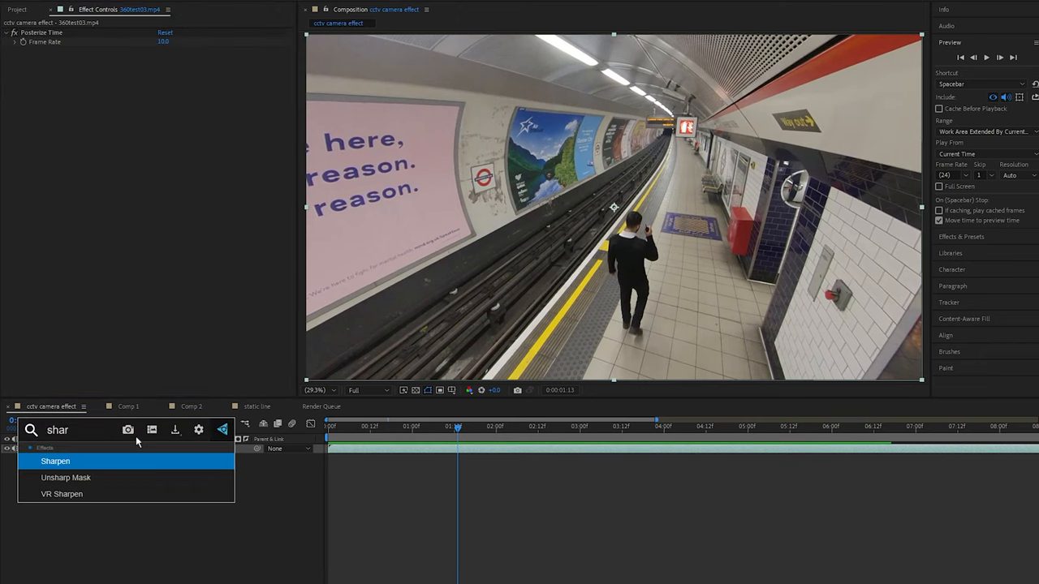
{"action": "double_click", "coordinate": [55, 461]}
{"action": "type", "text": "pose"}
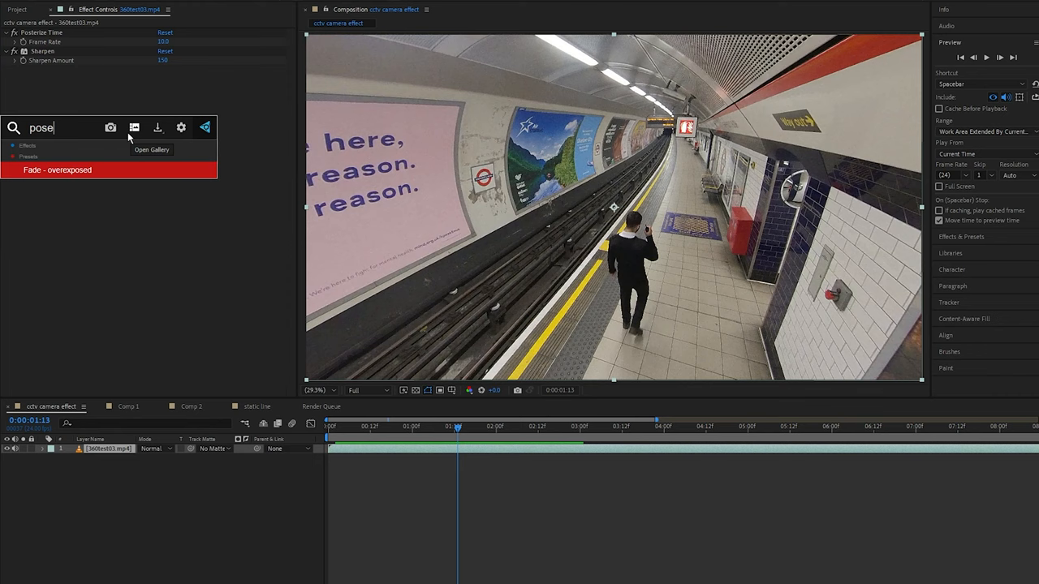
{"action": "double_click", "coordinate": [57, 169]}
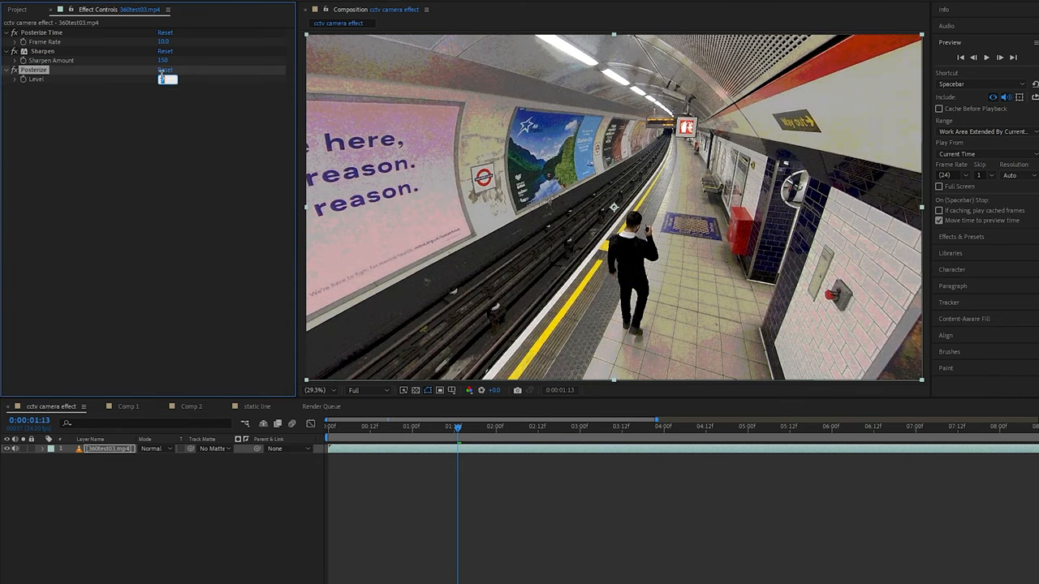
{"action": "type", "text": "30"}
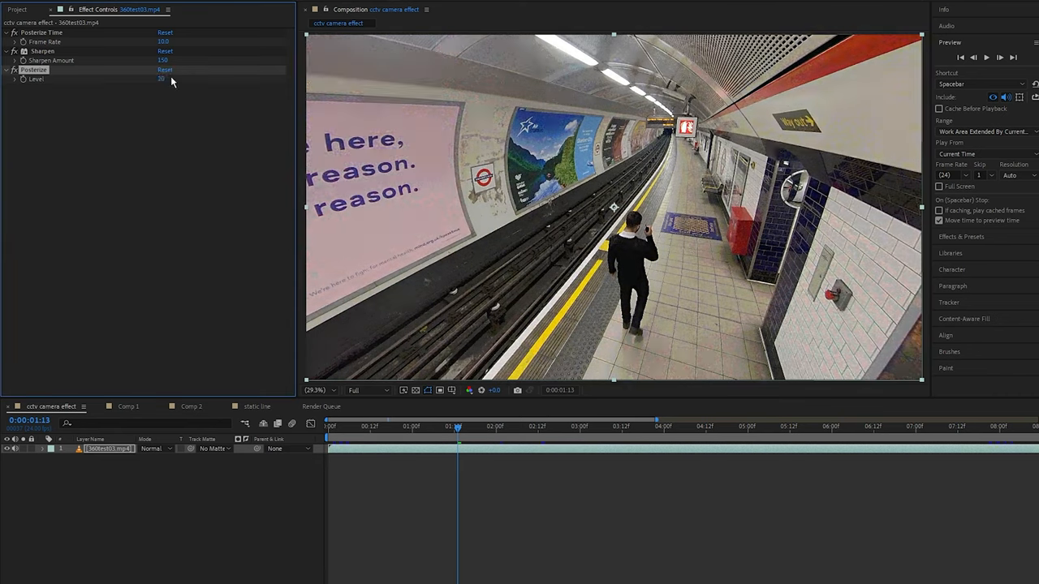
{"action": "type", "text": "ad"}
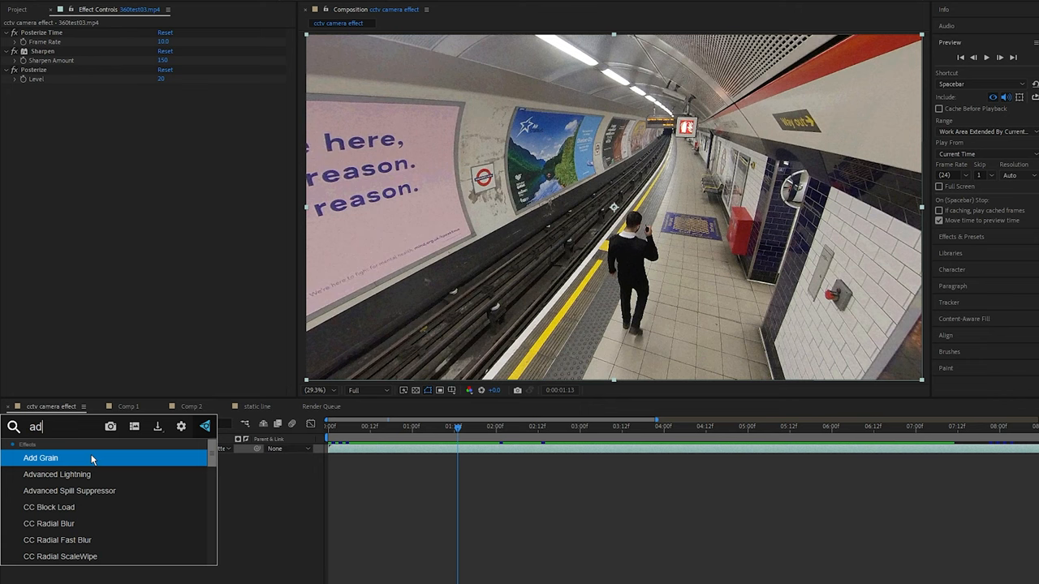
Apply Add Grain in Final Output mode: Eastman Color Neg II 100T preset, intensity 2.5, size 1.2.
{"action": "double_click", "coordinate": [41, 457]}
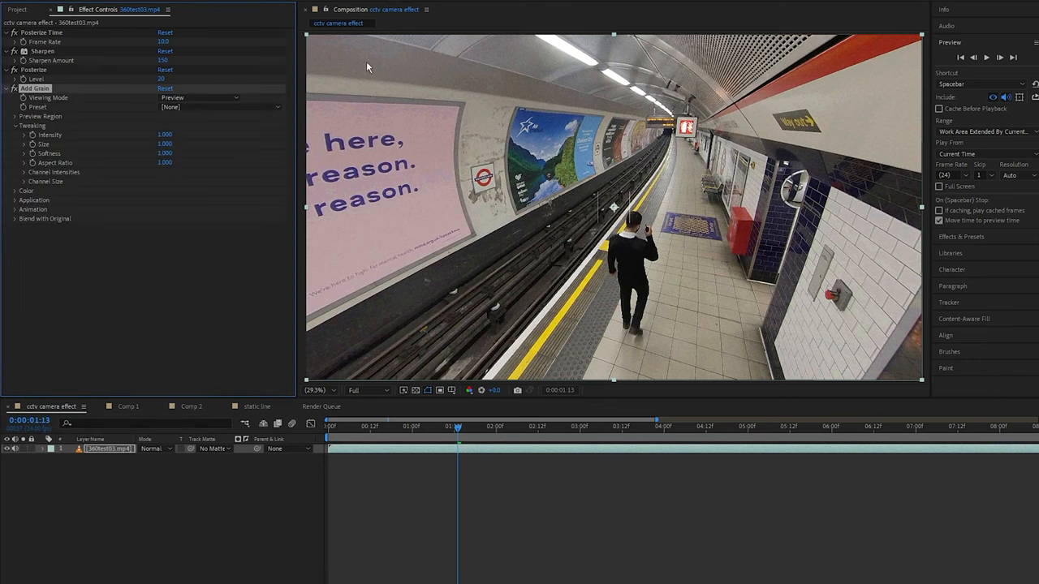
{"action": "left_click", "coordinate": [199, 97]}
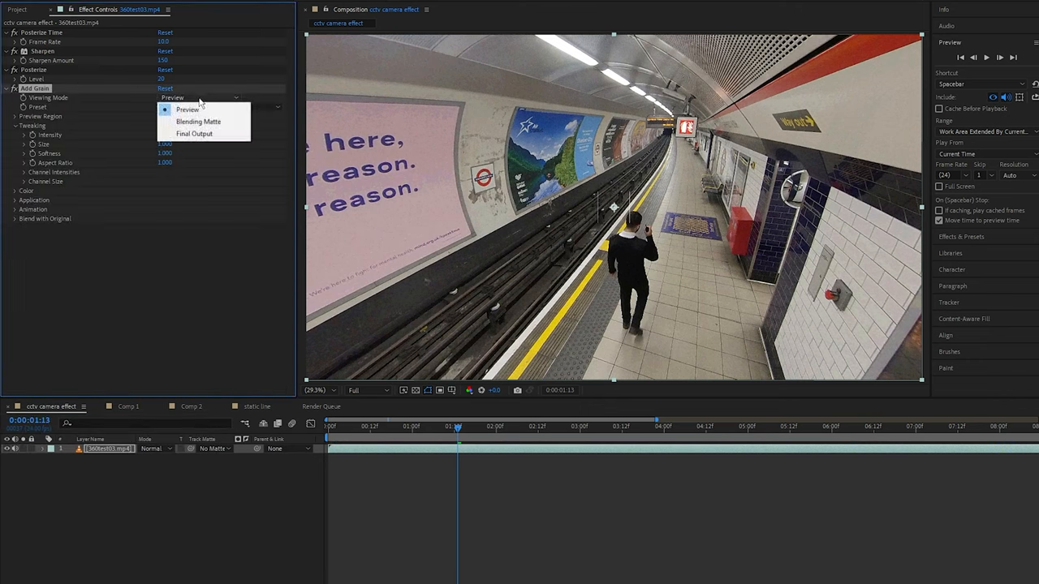
{"action": "left_click", "coordinate": [194, 133]}
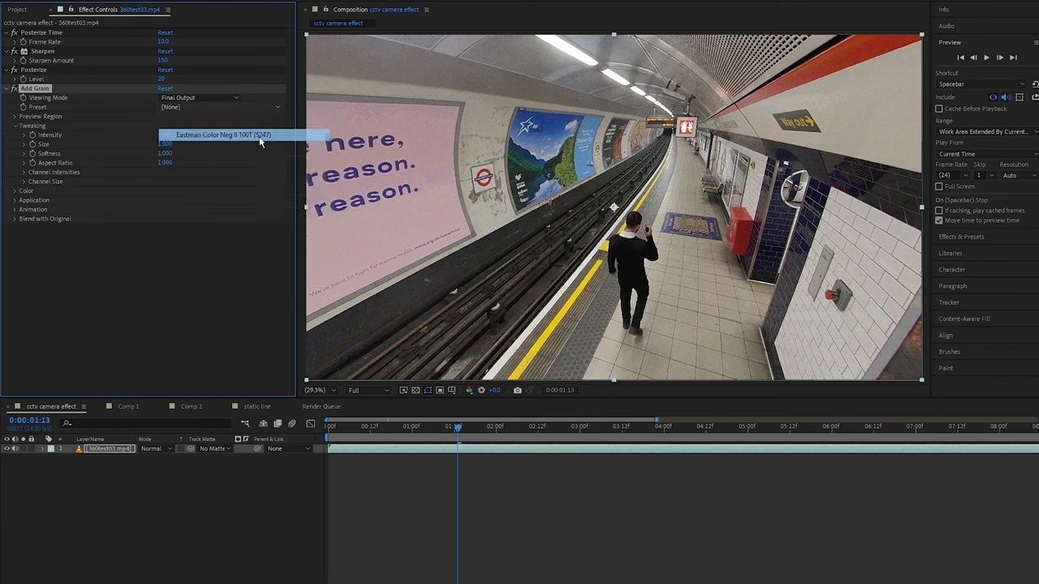
{"action": "left_click", "coordinate": [223, 135]}
{"action": "type", "text": "2.5"}
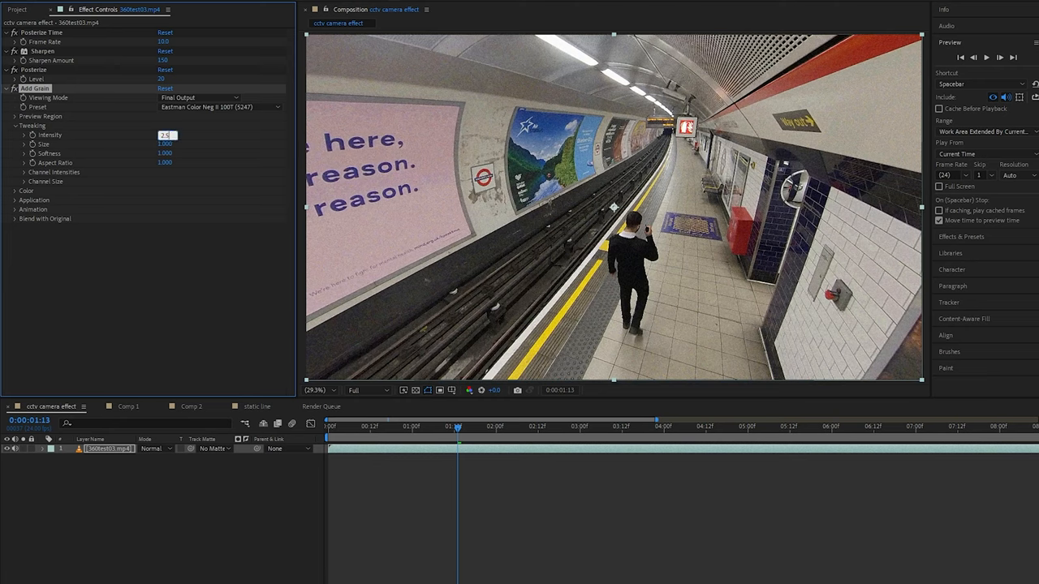
{"action": "left_click", "coordinate": [165, 144]}
{"action": "type", "text": "ga"}
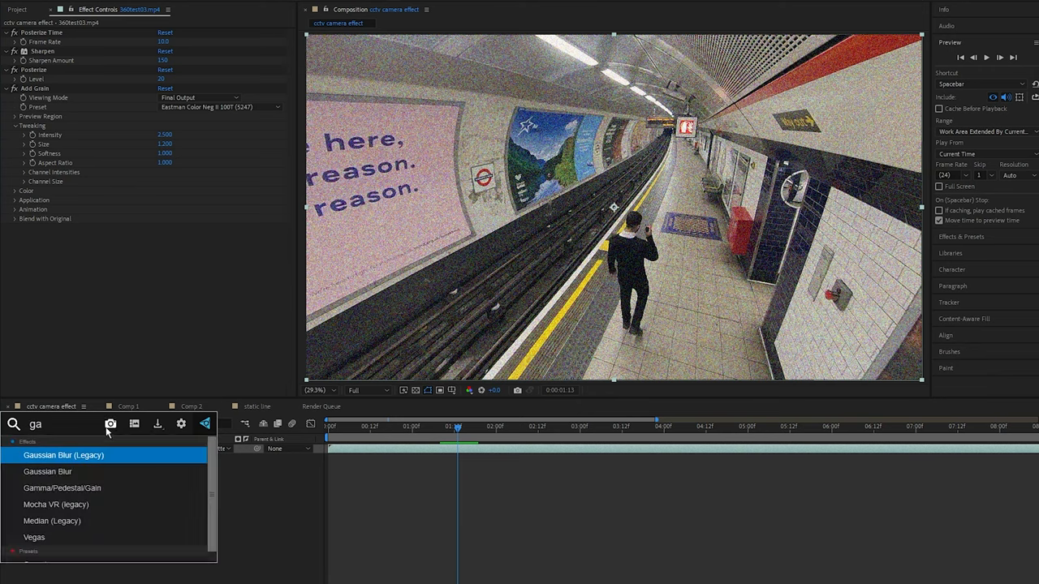
Apply Gaussian Blur at 7, then use Lumetri Color to set saturation 0 and contrast near 100.
{"action": "double_click", "coordinate": [49, 472]}
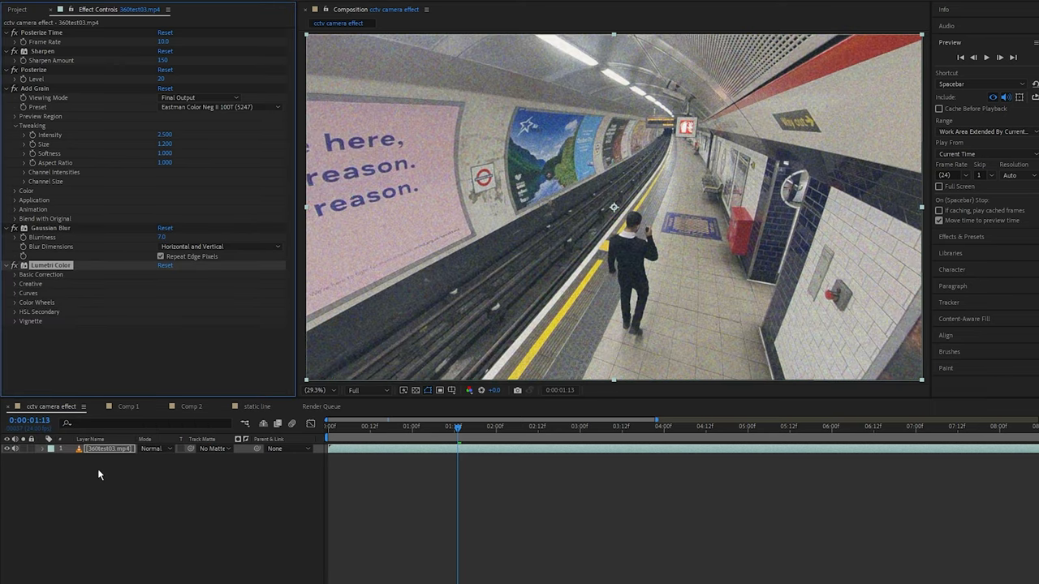
{"action": "left_click", "coordinate": [14, 274]}
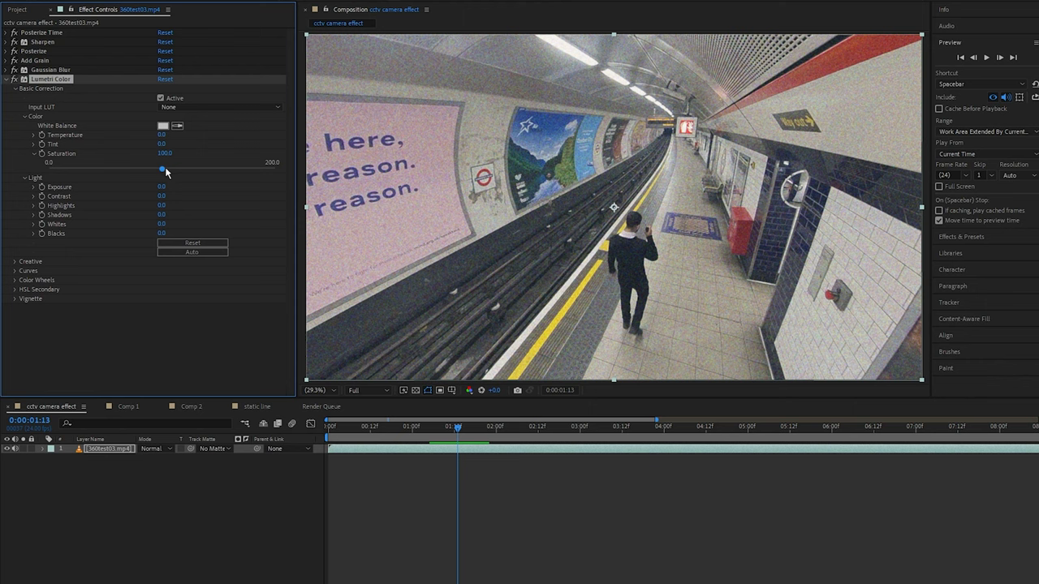
{"action": "left_click_drag", "start_coordinate": [161, 169], "coordinate": [48, 168]}
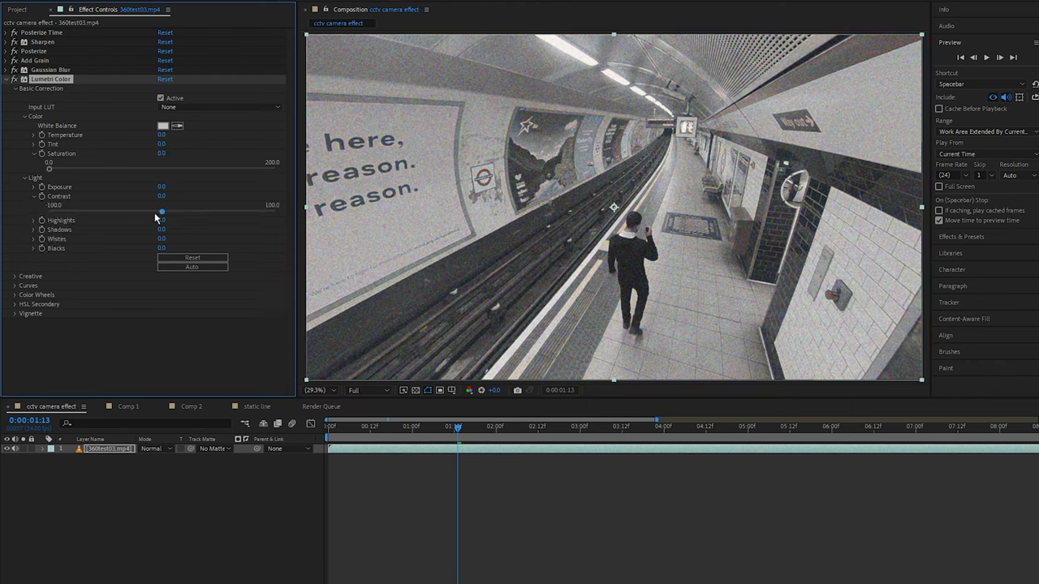
{"action": "left_click_drag", "start_coordinate": [161, 212], "coordinate": [272, 212]}
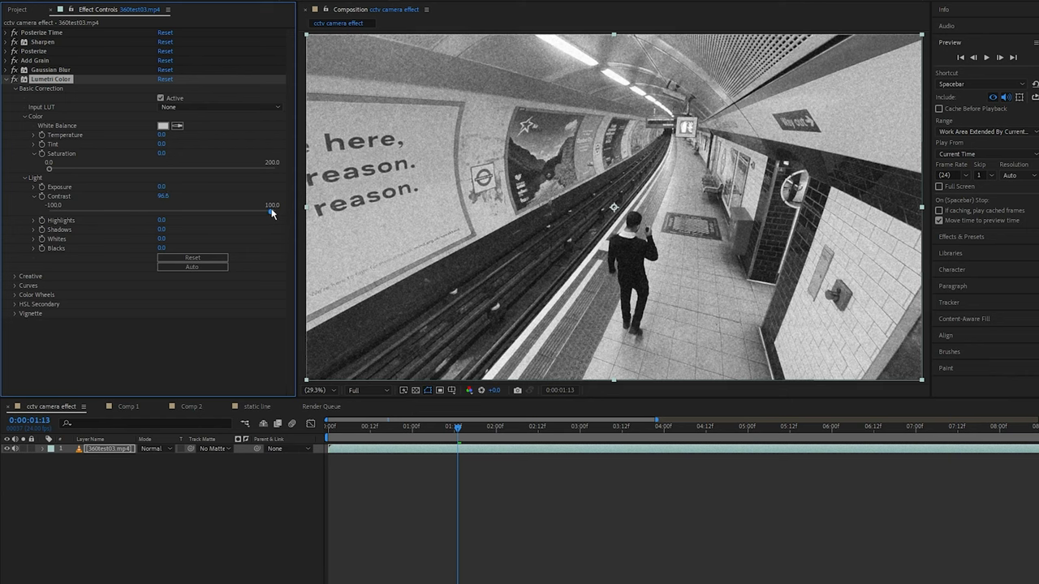
{"action": "mouse_move", "coordinate": [224, 18]}
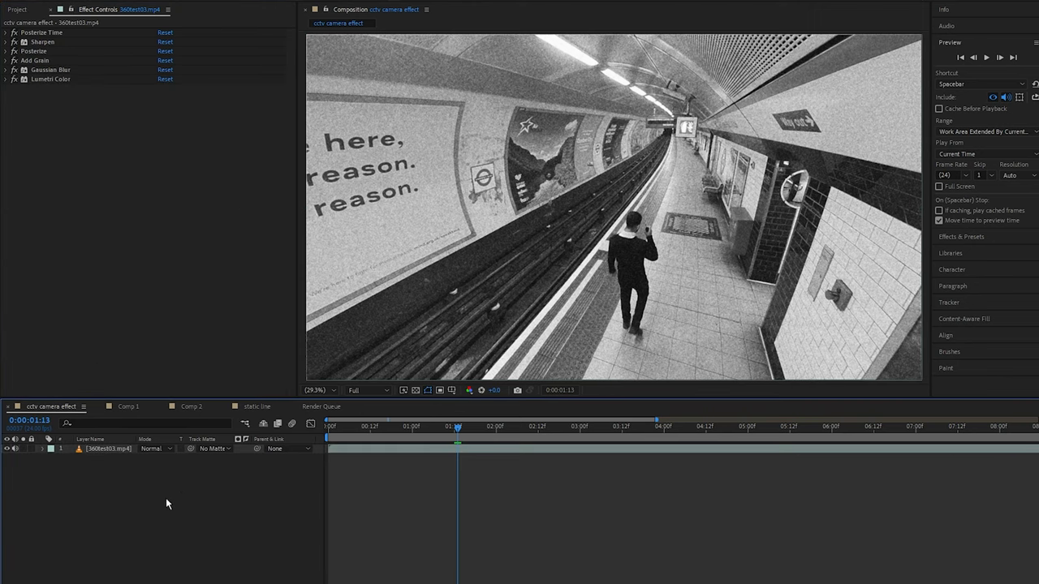
Create a black solid with a white Numbers readout set to timecode format.
{"action": "right_click", "coordinate": [168, 504]}
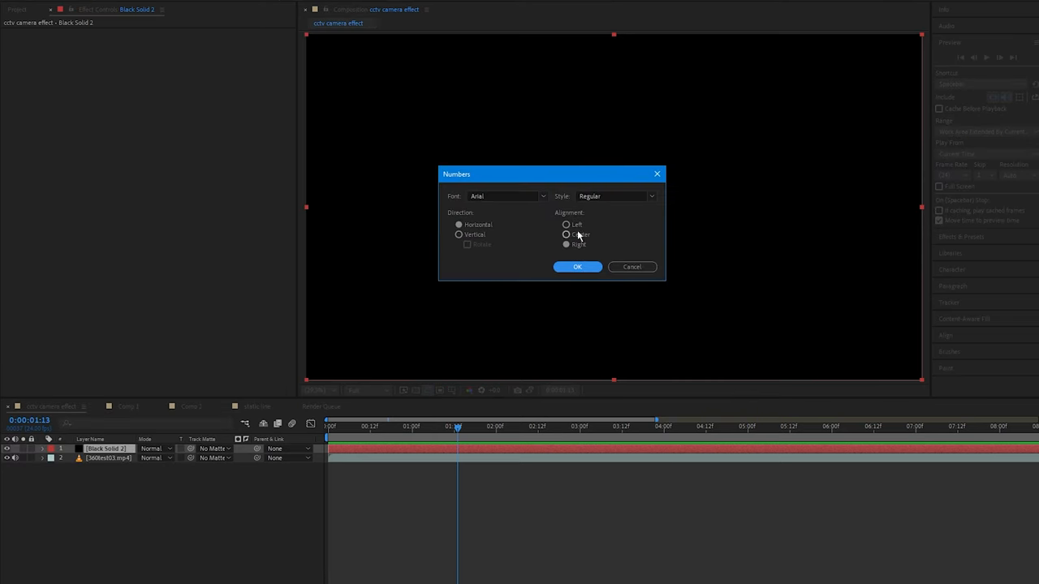
{"action": "left_click", "coordinate": [577, 267]}
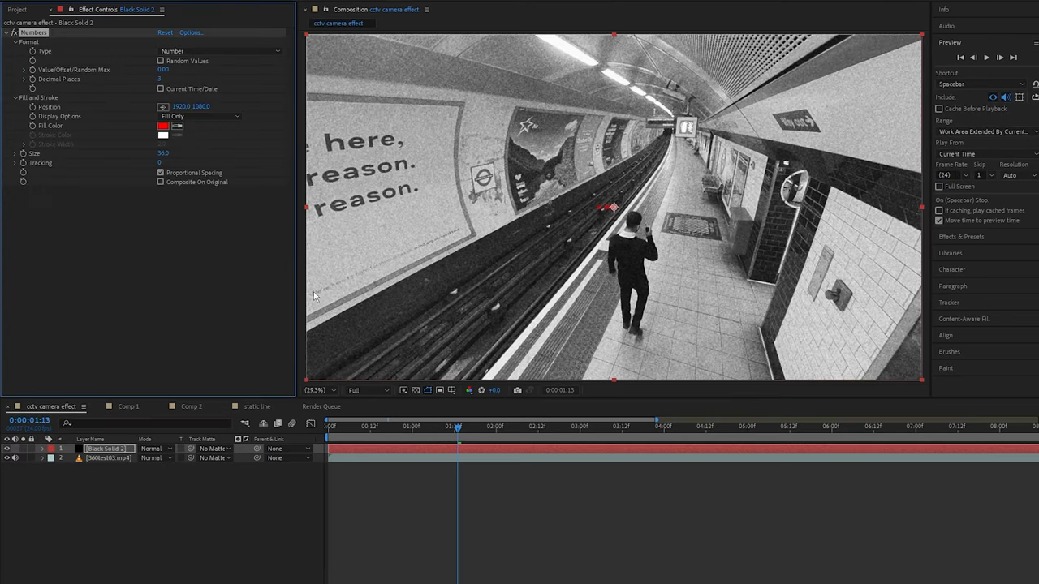
{"action": "left_click", "coordinate": [163, 125]}
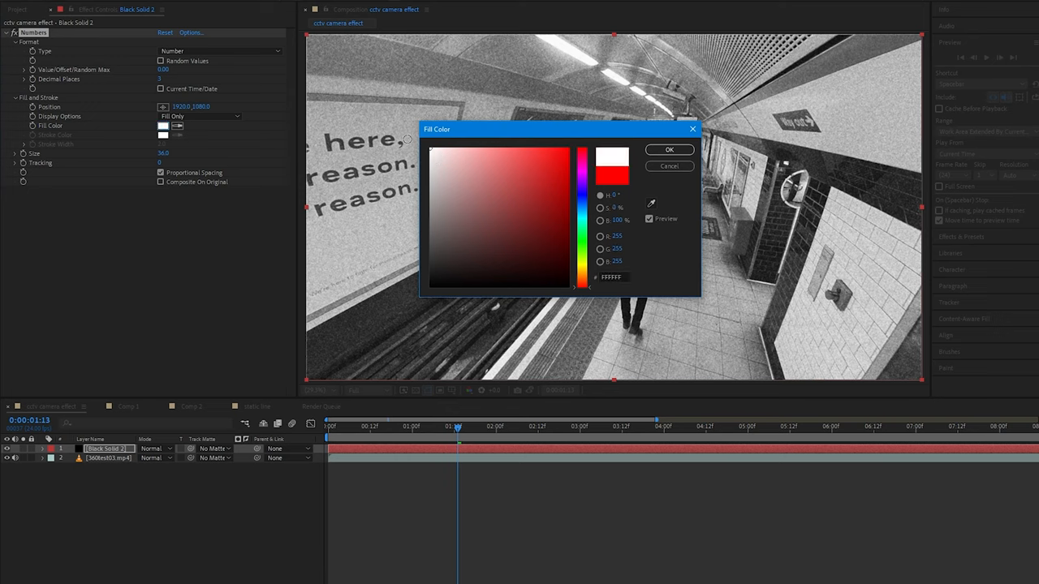
{"action": "left_click", "coordinate": [671, 149]}
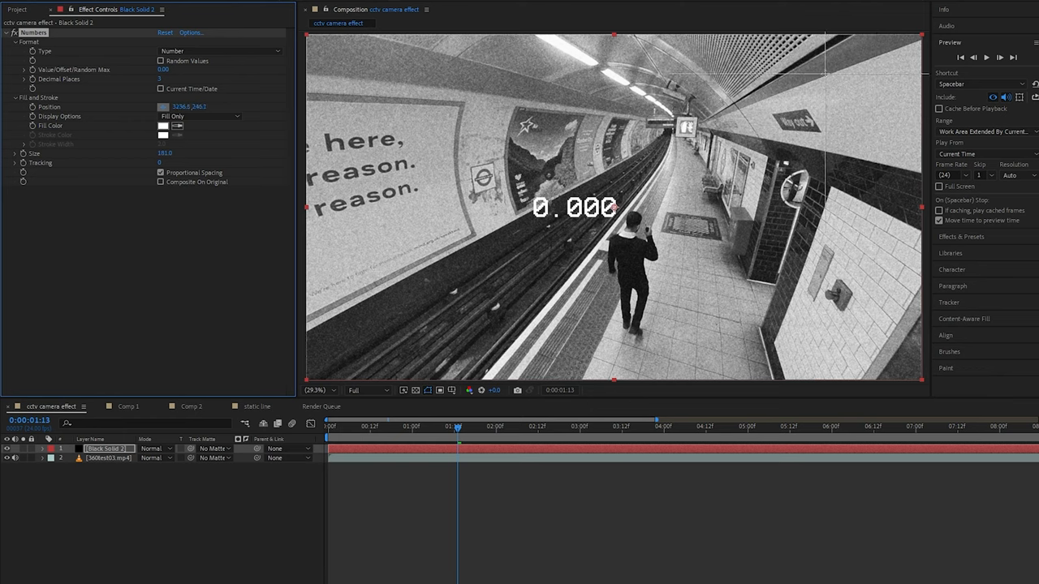
{"action": "left_click", "coordinate": [211, 52]}
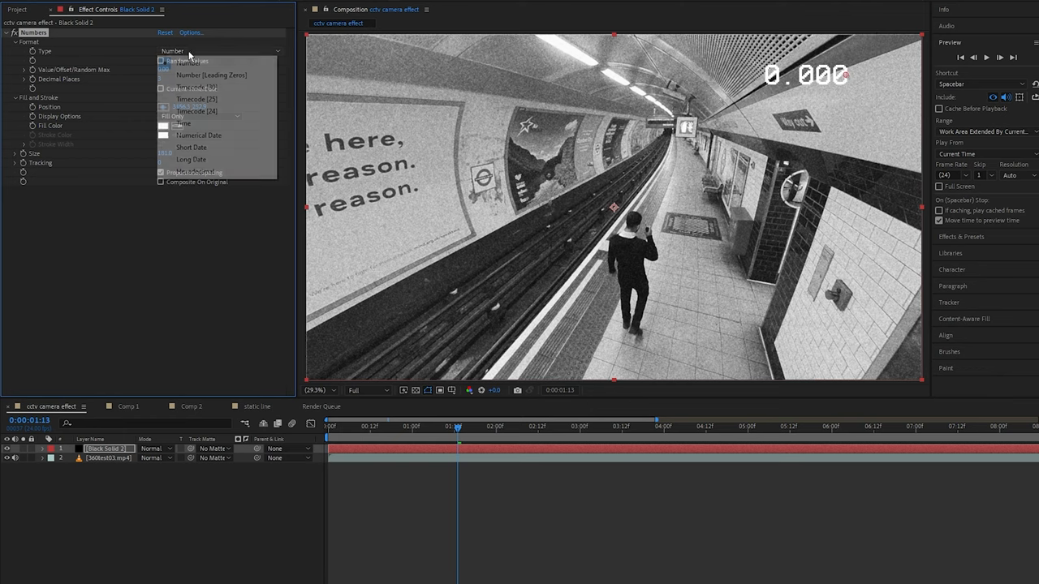
{"action": "left_click", "coordinate": [196, 111]}
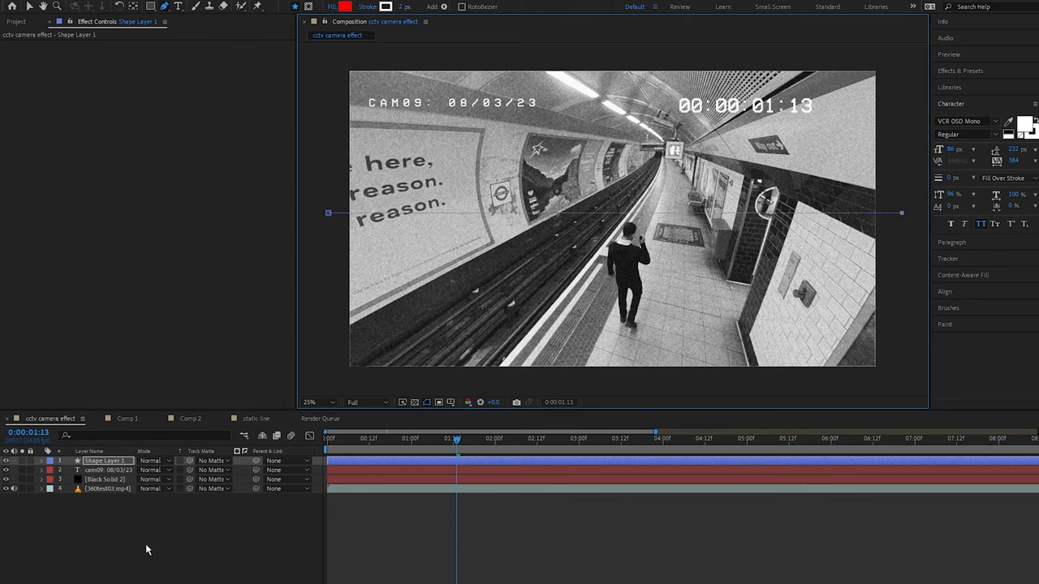
Pre-compose the line shape layer.
{"action": "right_click", "coordinate": [105, 461]}
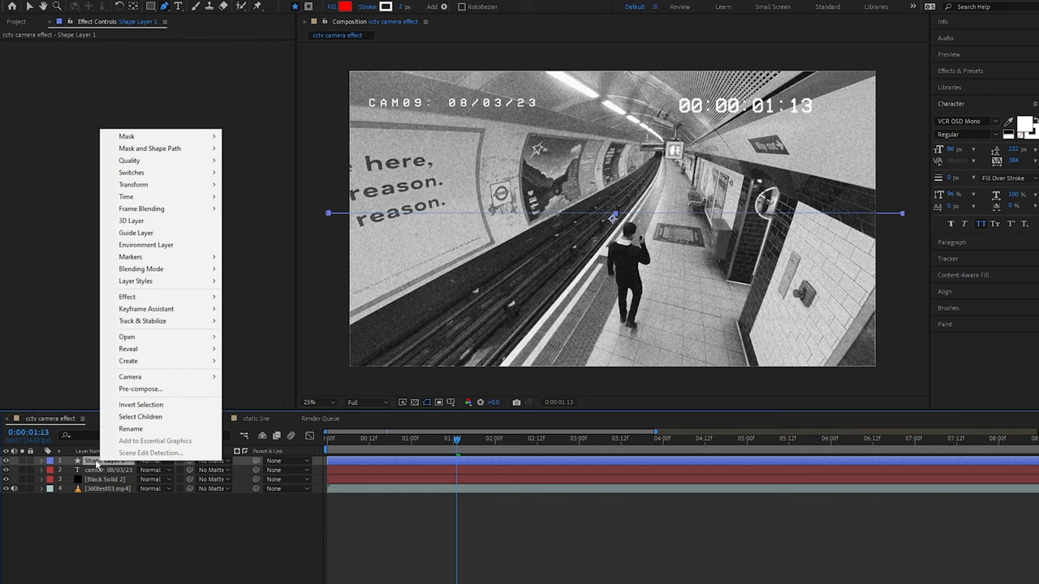
{"action": "left_click", "coordinate": [141, 389]}
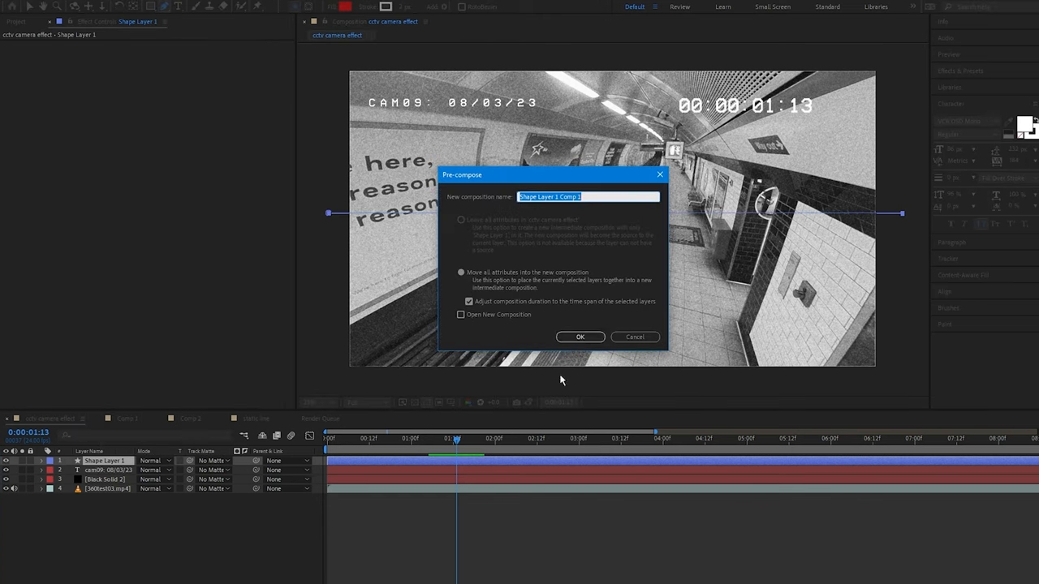
{"action": "left_click", "coordinate": [580, 337]}
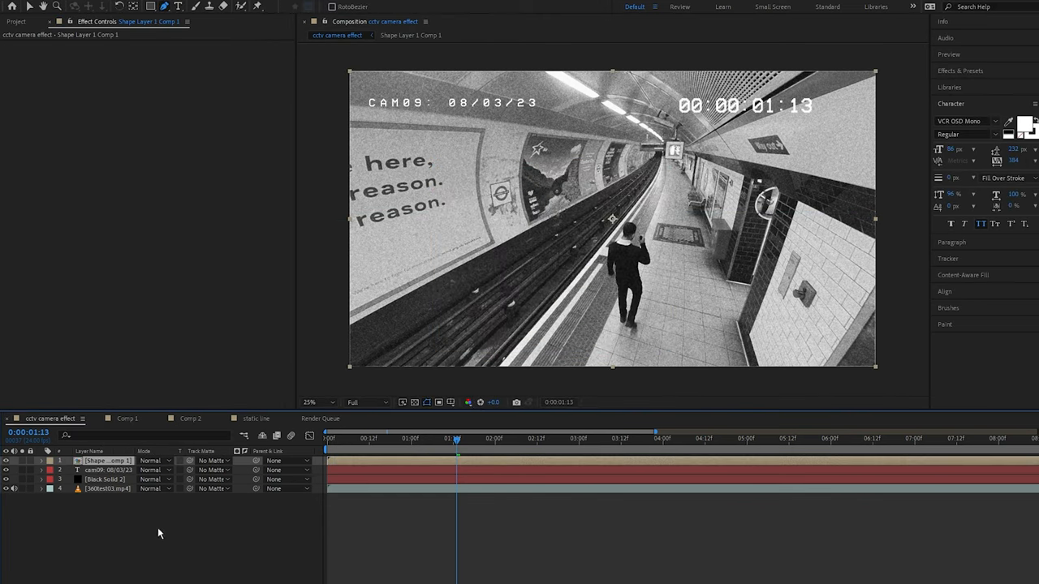
Inside the shape layer precomp, create a black solid named 'fractal texture'.
{"action": "double_click", "coordinate": [105, 458]}
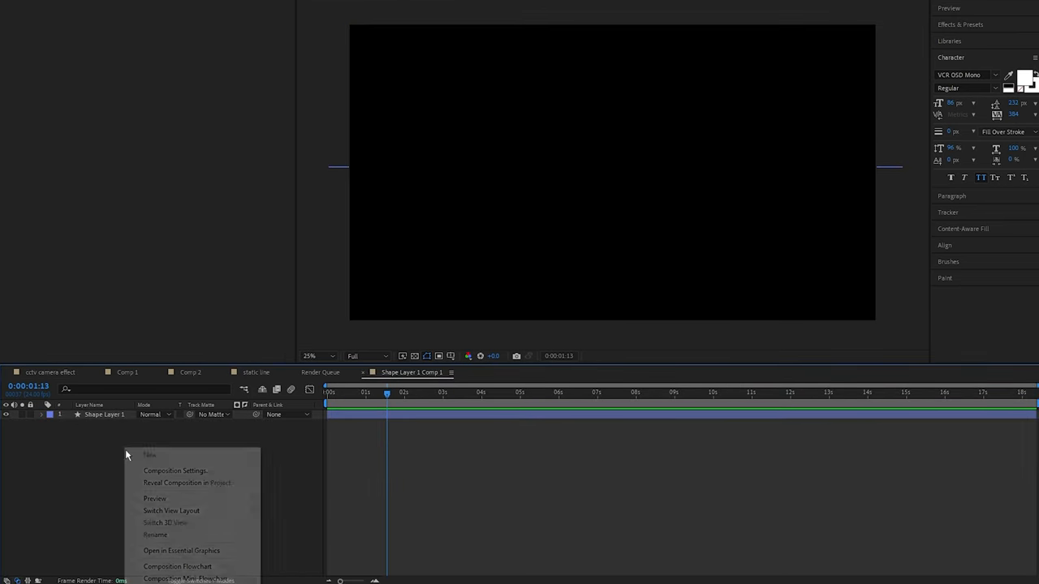
{"action": "mouse_move", "coordinate": [150, 454]}
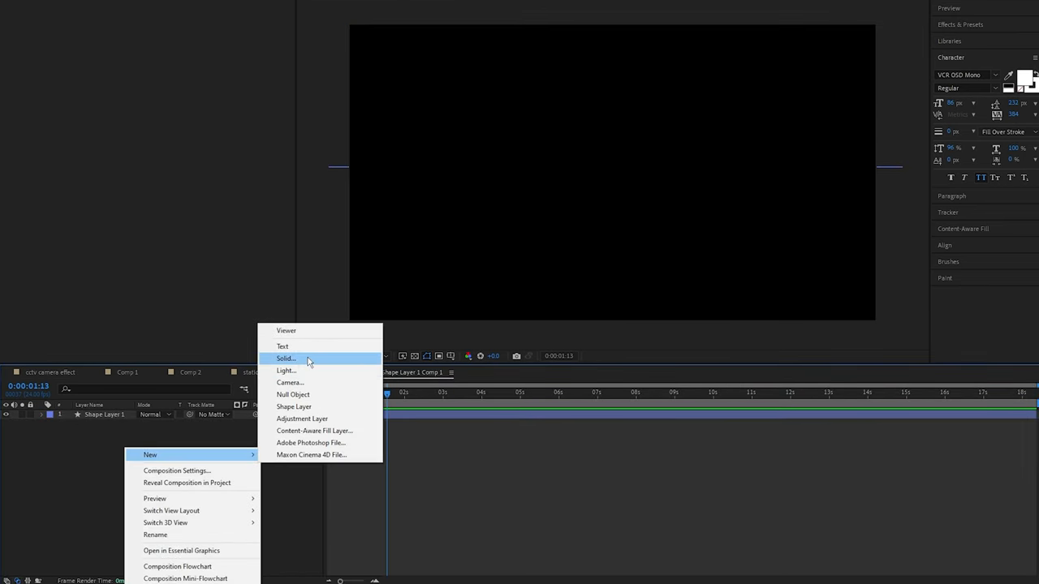
{"action": "left_click", "coordinate": [284, 358]}
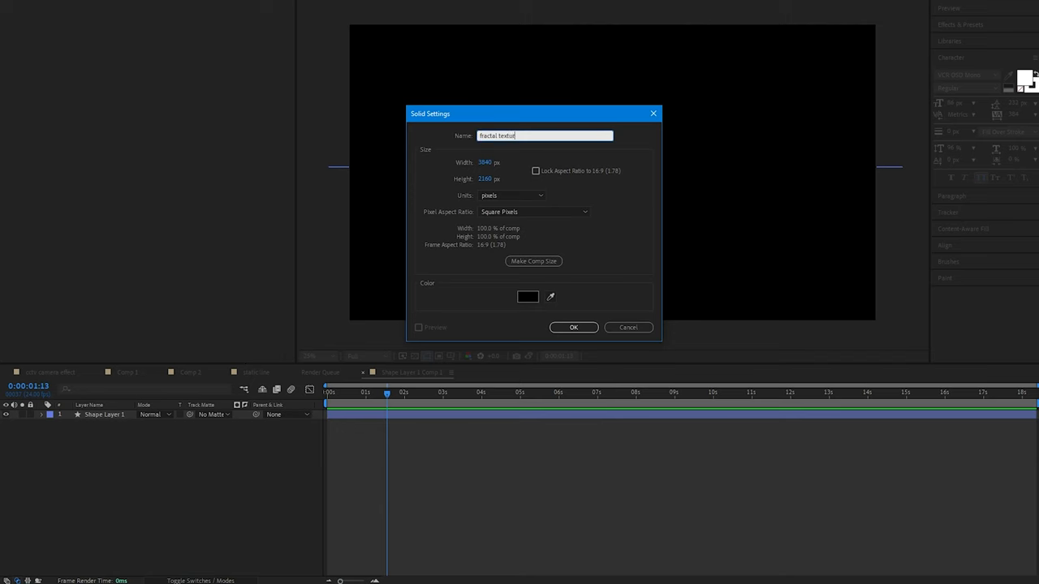
{"action": "left_click", "coordinate": [573, 327]}
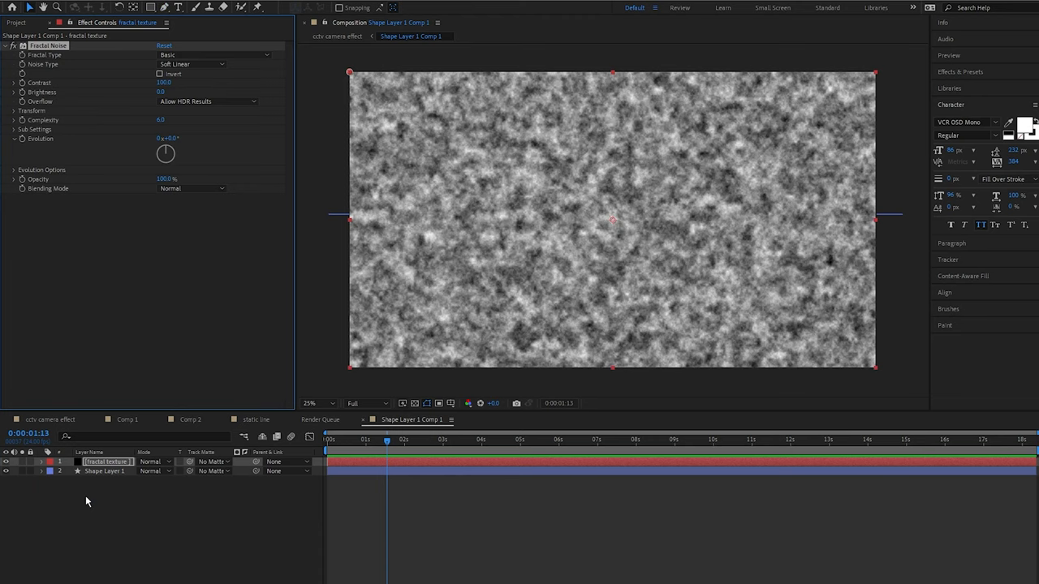
Set Fractal Noise to Threads type, Clip overflow, scale 50, complexity 4 and brightness −15.
{"action": "left_click", "coordinate": [187, 51]}
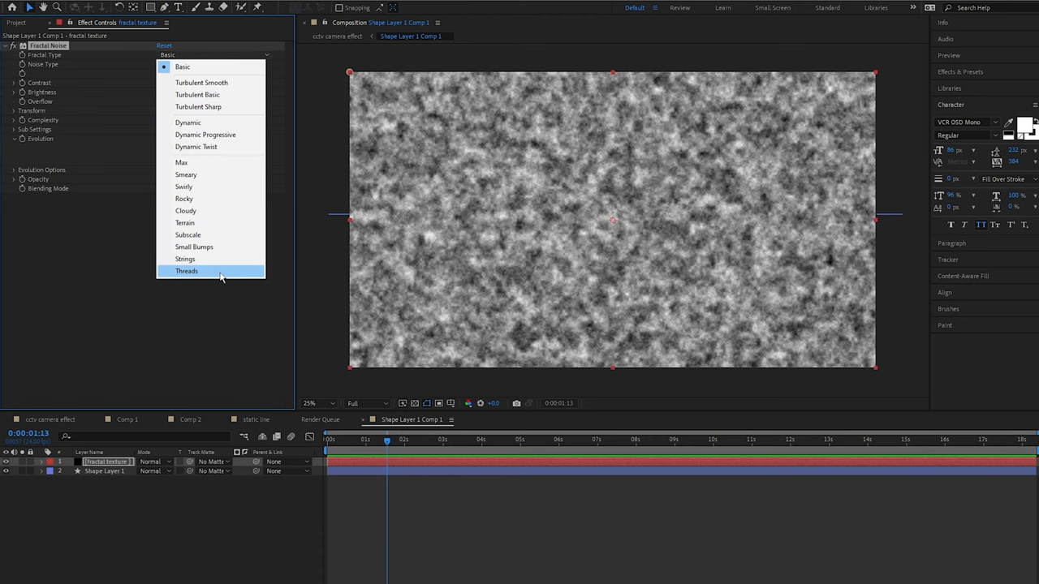
{"action": "left_click", "coordinate": [187, 270]}
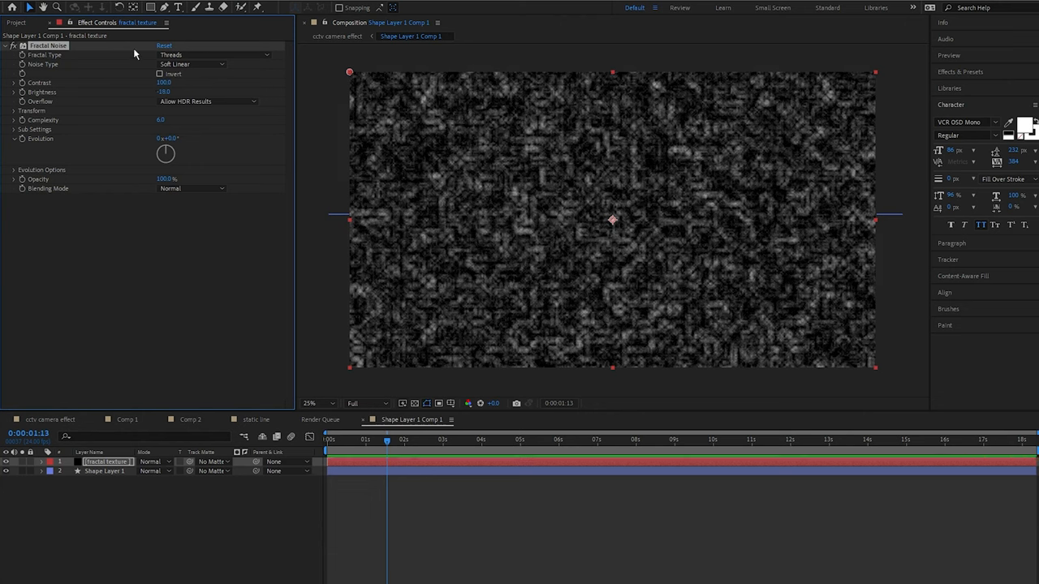
{"action": "left_click", "coordinate": [203, 101]}
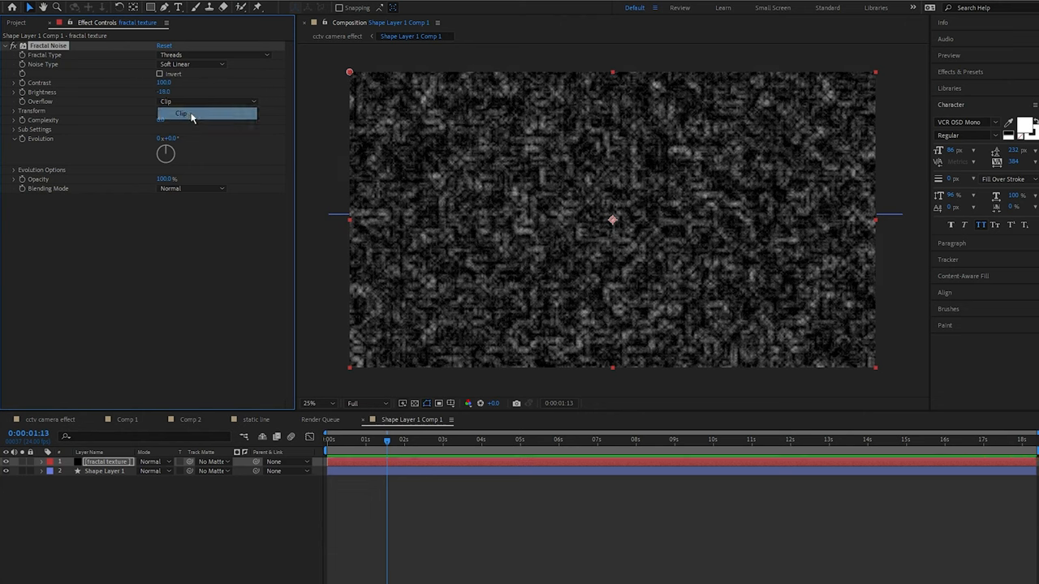
{"action": "left_click", "coordinate": [8, 111]}
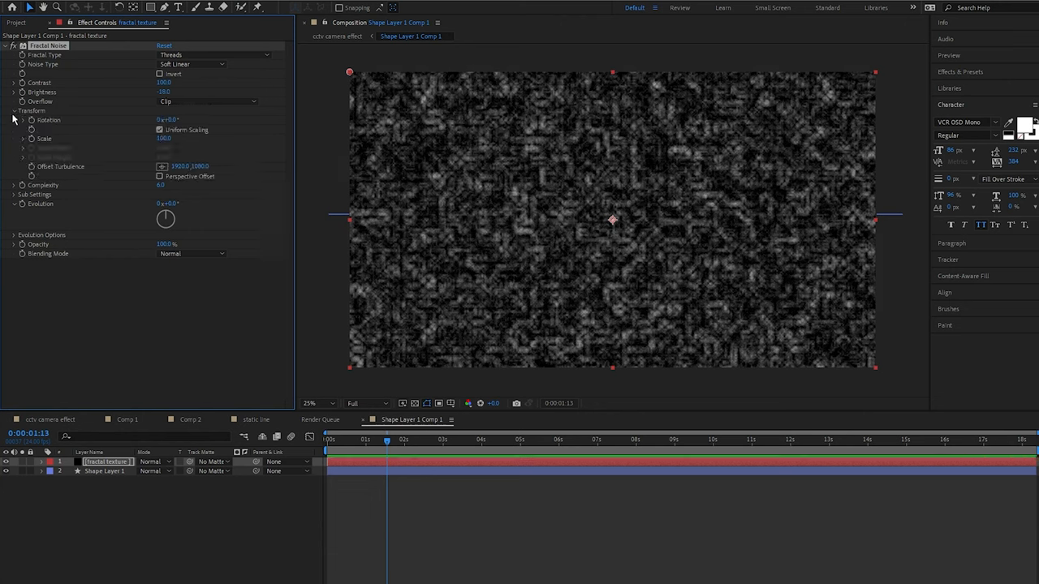
{"action": "double_click", "coordinate": [163, 138]}
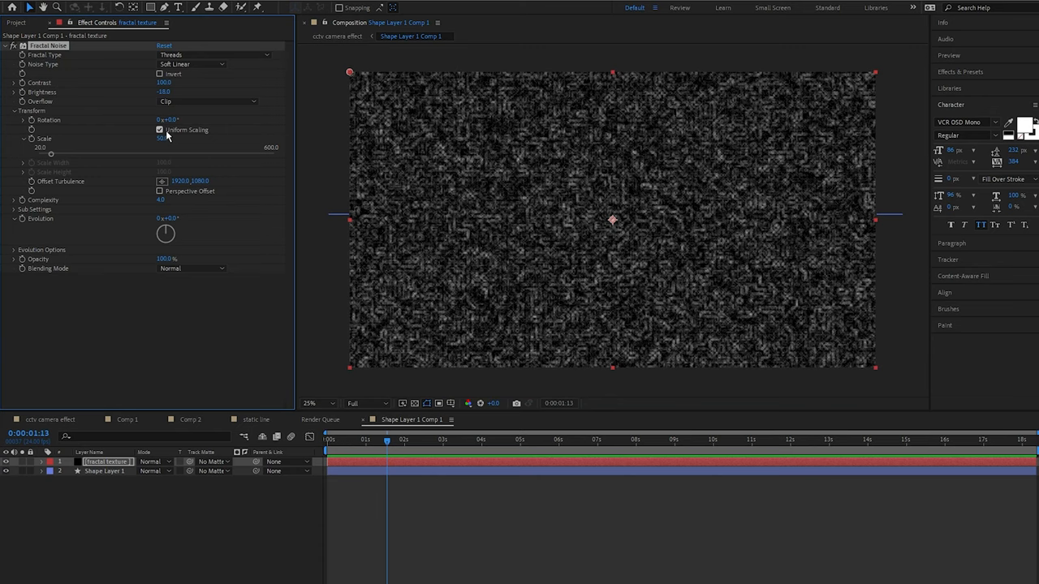
{"action": "left_click", "coordinate": [13, 250]}
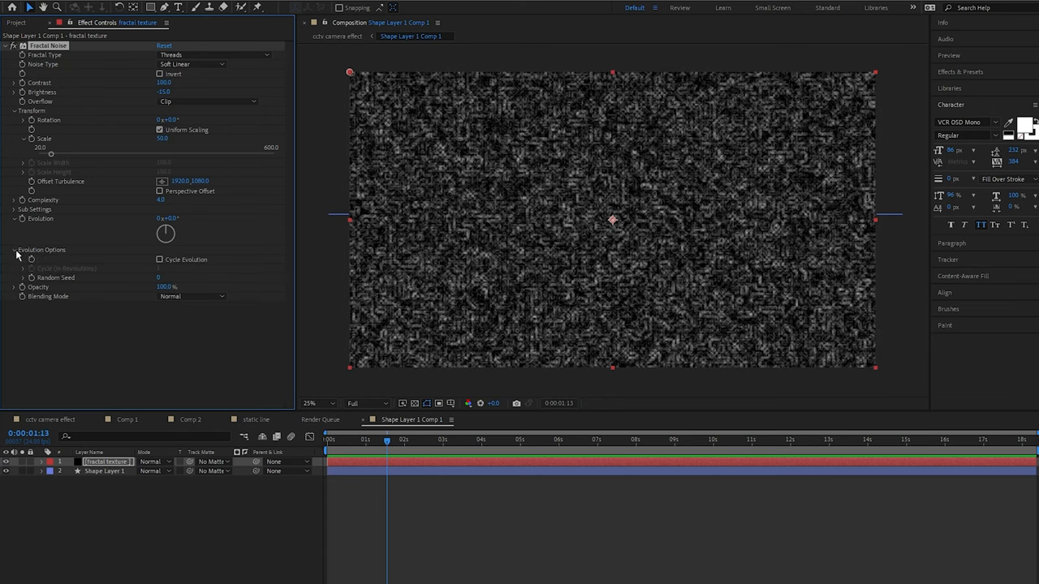
{"action": "mouse_move", "coordinate": [34, 281]}
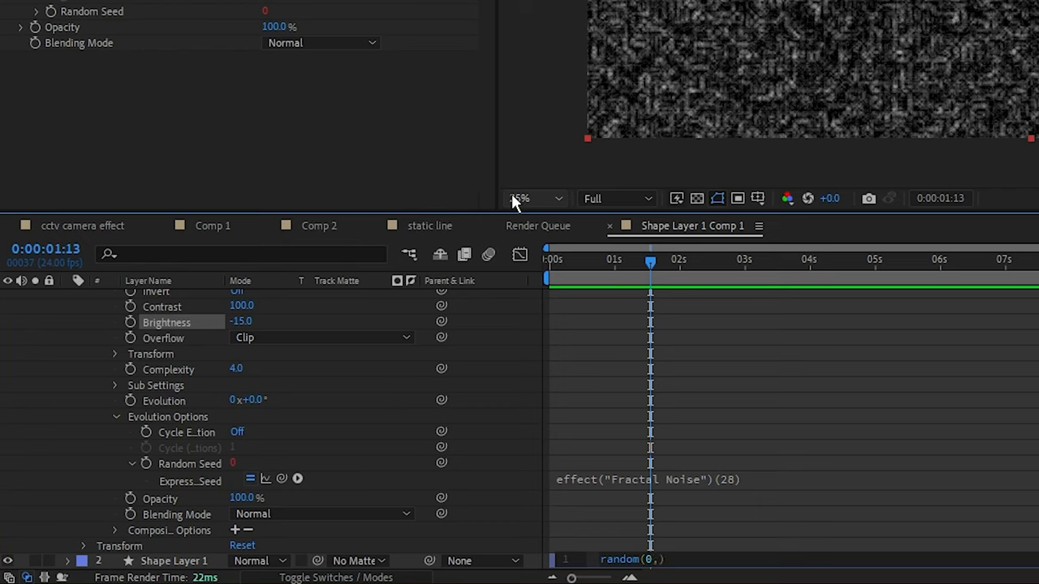
Finish the Random Seed expression as random(0,10000) and set 'fractal texture' as Shape Layer 1's track matte.
{"action": "type", "text": "10000)"}
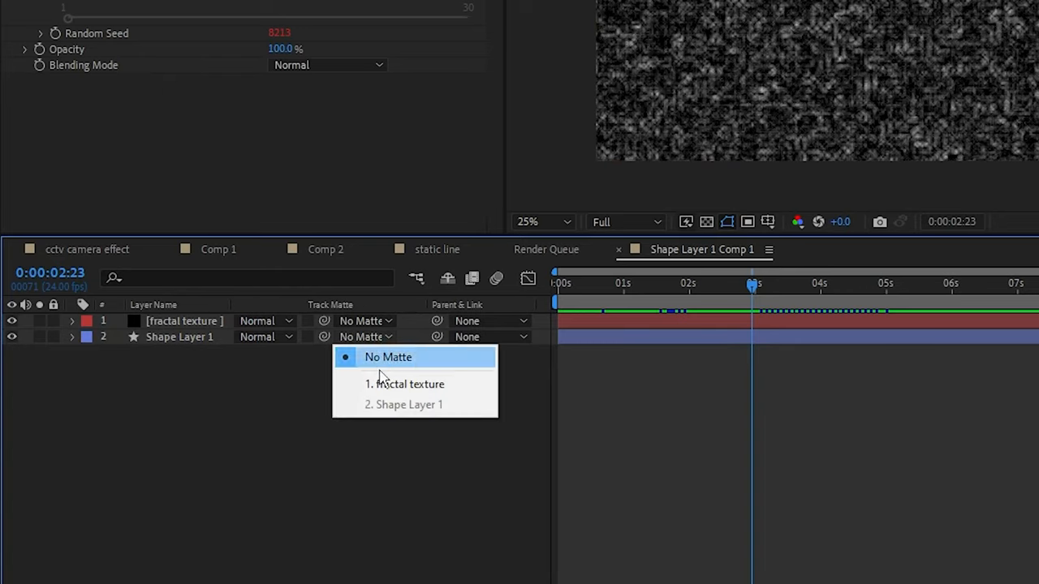
{"action": "left_click", "coordinate": [408, 384]}
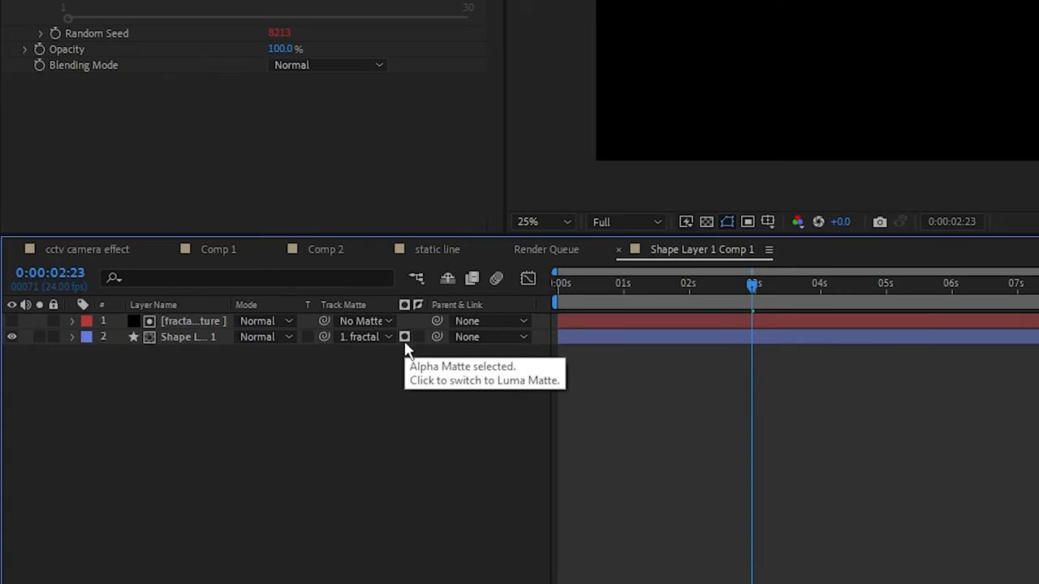
{"action": "mouse_move", "coordinate": [400, 358]}
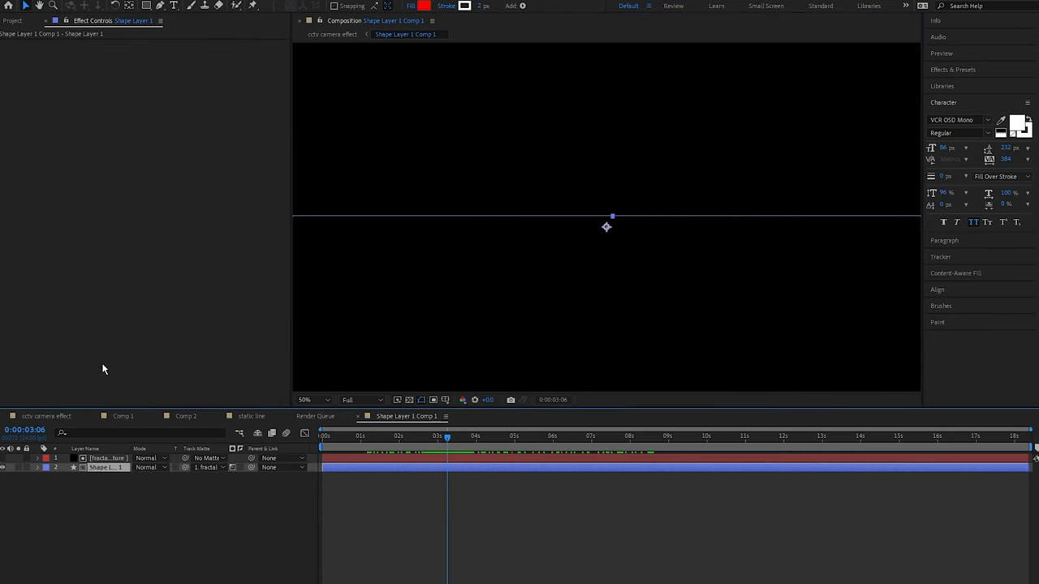
Drive Shape Layer 1's Position with wiggle(24,1080) and scrub the timeline to preview the jumping line.
{"action": "left_click", "coordinate": [44, 469]}
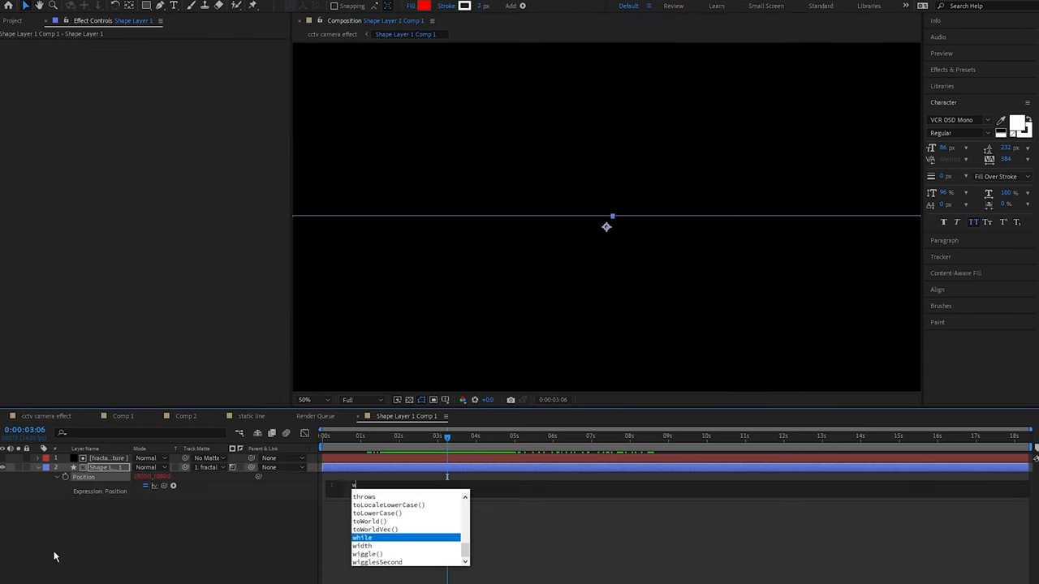
{"action": "type", "text": "wiggle(24,1080"}
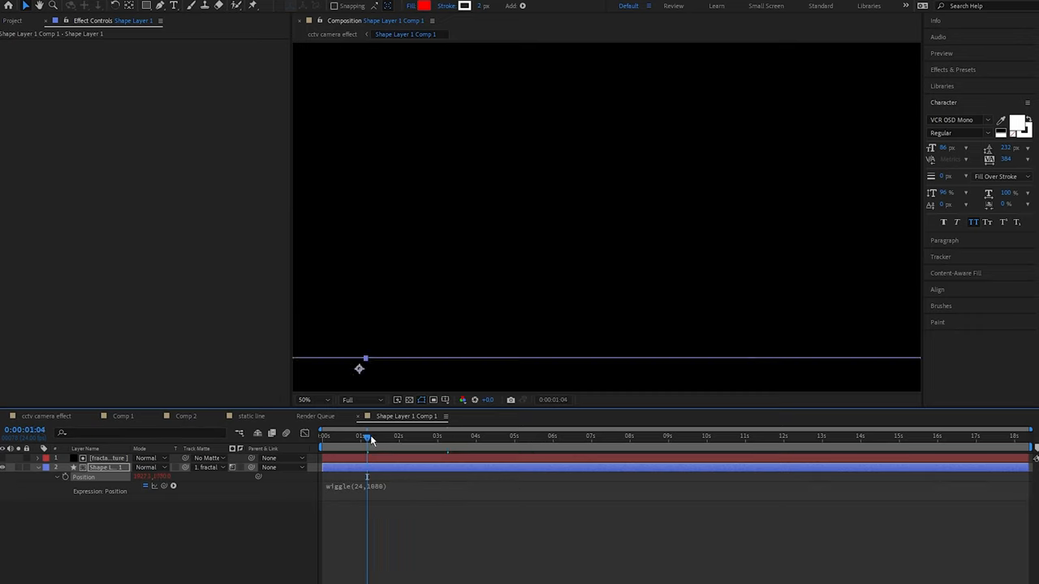
{"action": "left_click_drag", "start_coordinate": [367, 436], "coordinate": [459, 436]}
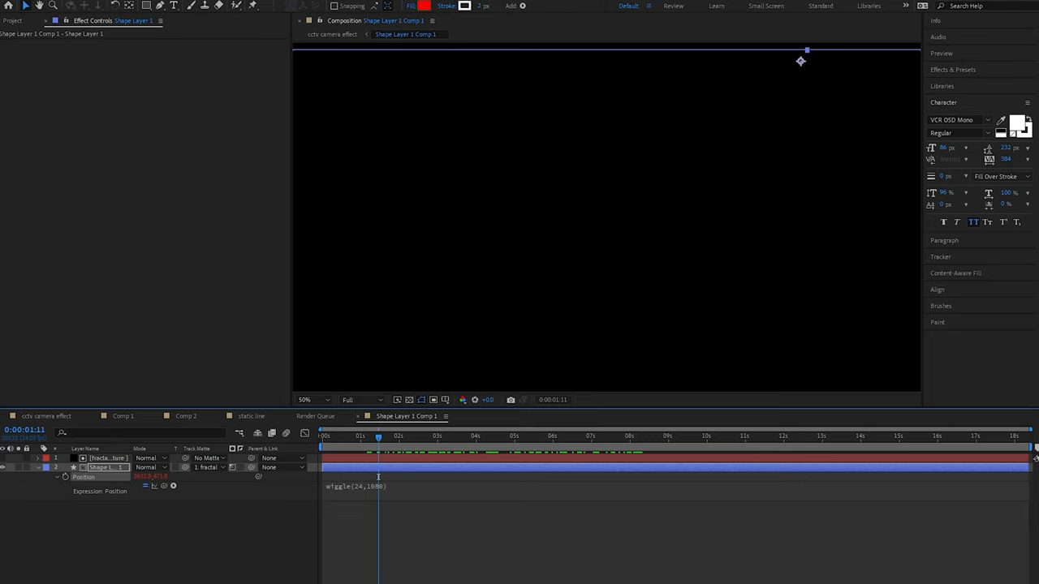
{"action": "left_click", "coordinate": [58, 470]}
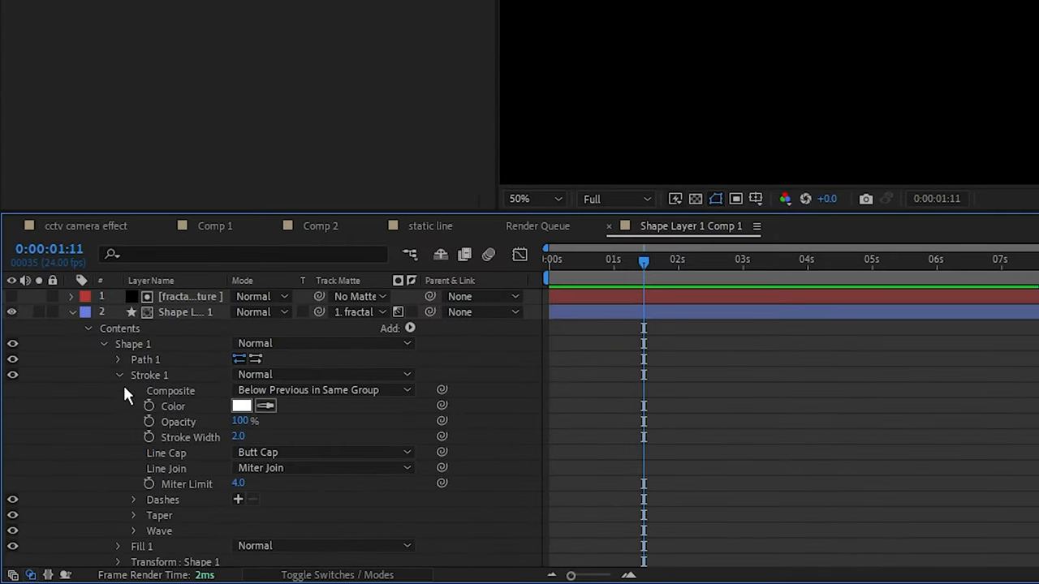
Enter a wiggle(24,2) expression on the line's Stroke Width.
{"action": "type", "text": "wi"}
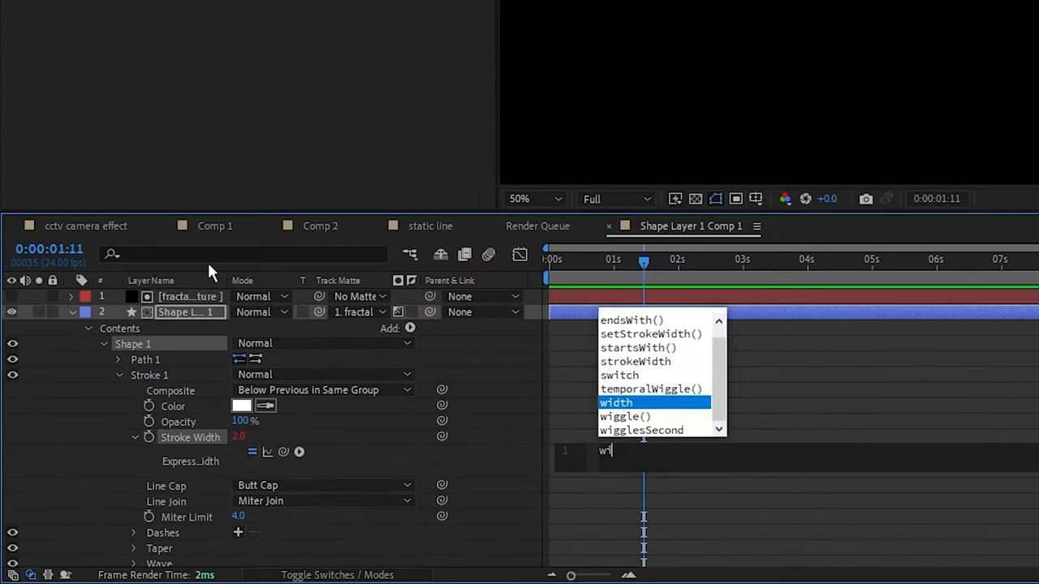
{"action": "type", "text": "wiggle(24,2)"}
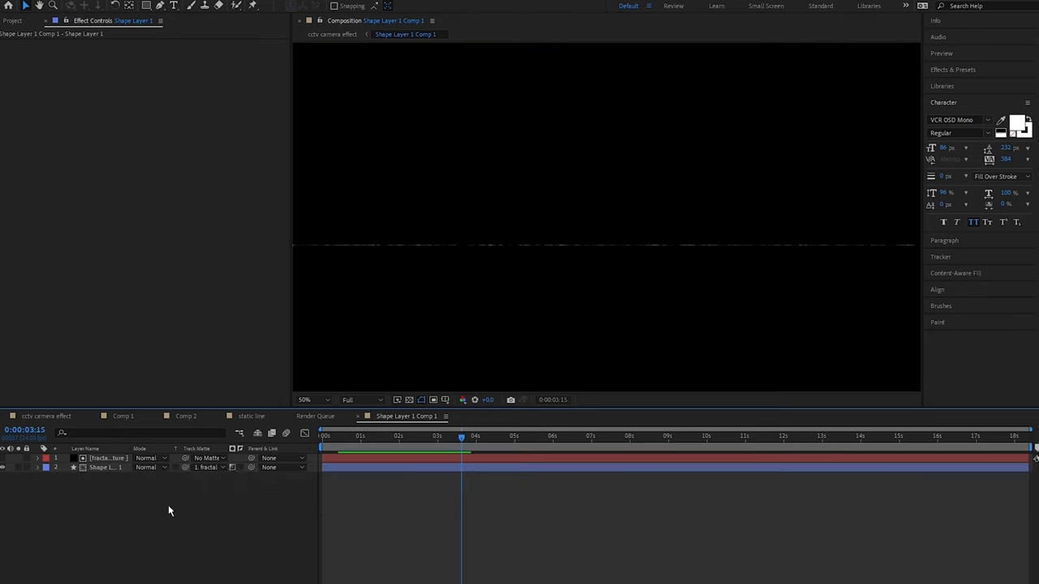
Add an adjustment layer with Gaussian Blur 1.5 and turn on the transparency grid.
{"action": "right_click", "coordinate": [170, 511]}
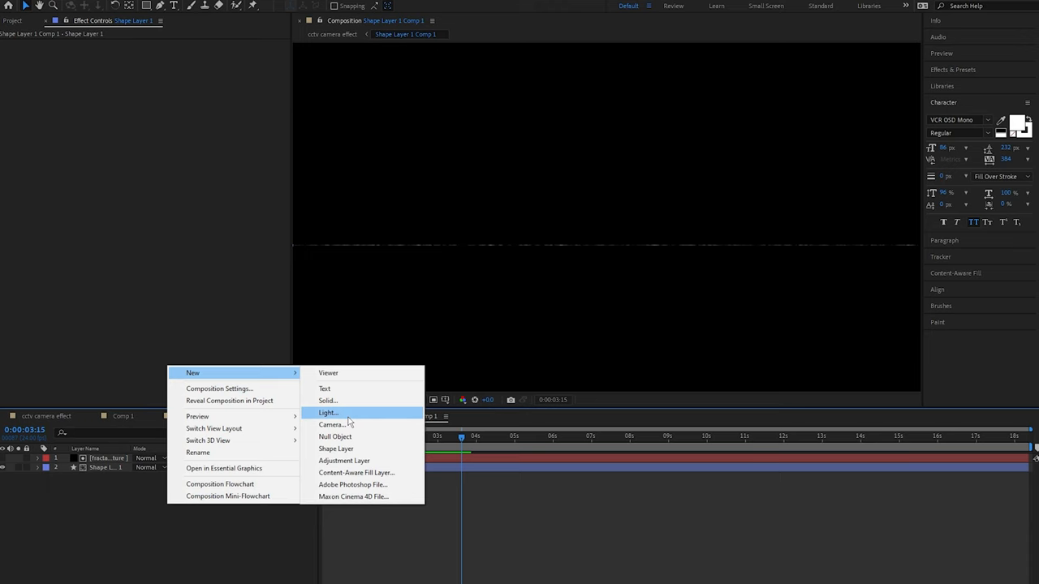
{"action": "left_click", "coordinate": [344, 461]}
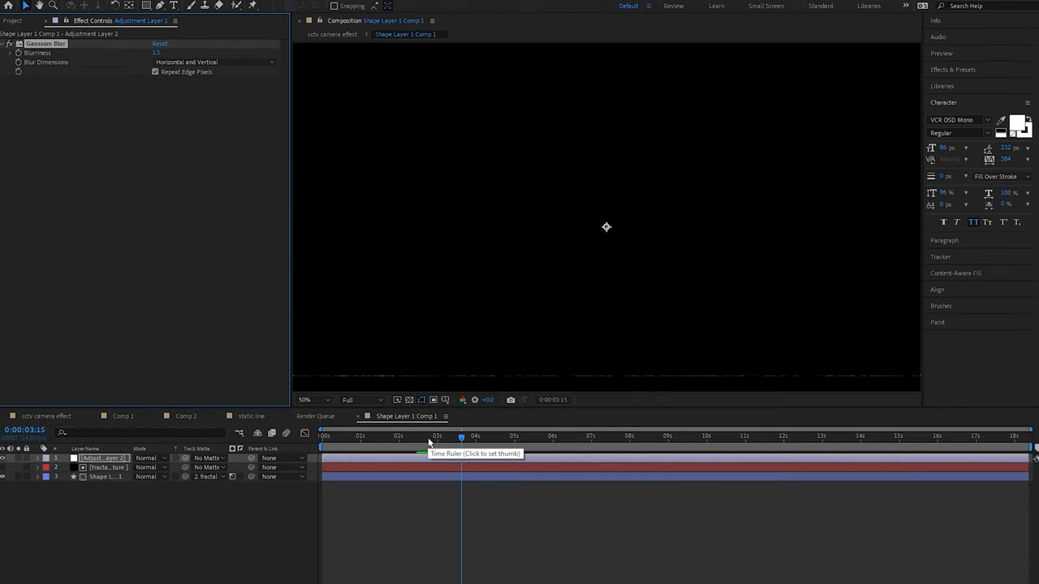
{"action": "left_click", "coordinate": [410, 399]}
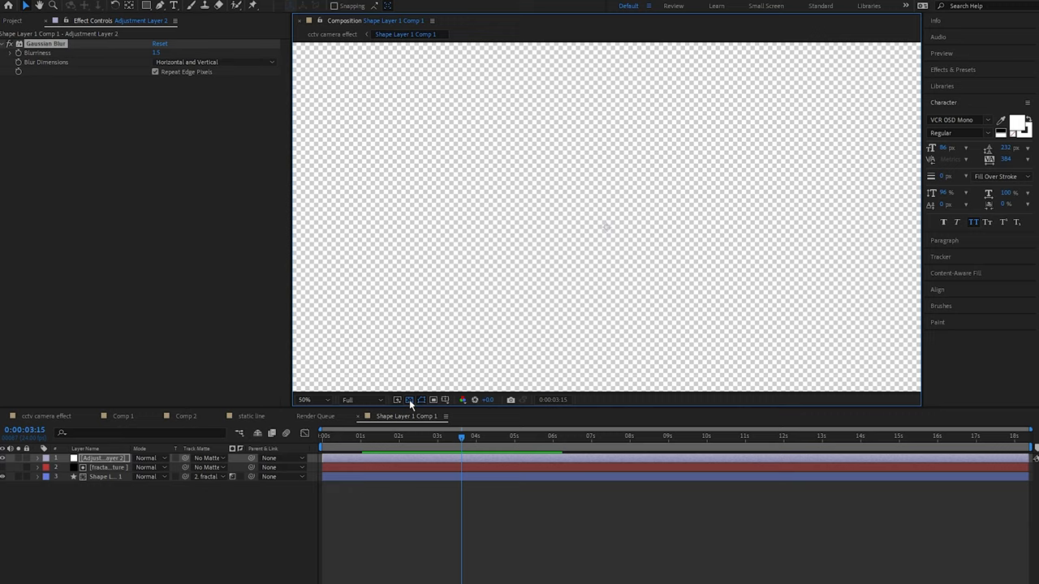